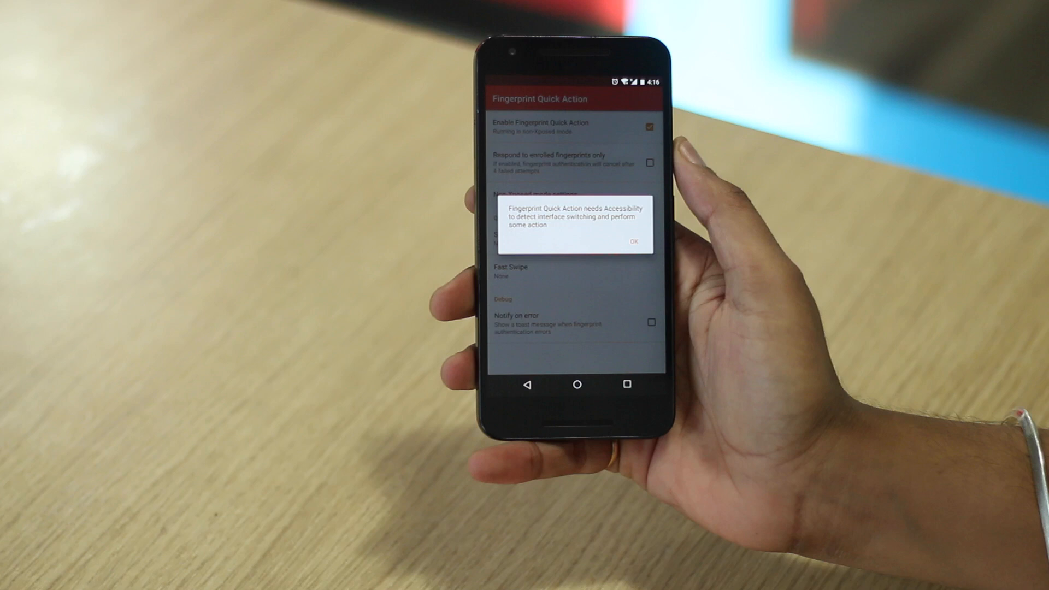
Step: Accept the accessibility notice and select Fingerprint Quick Action in Accessibility services
click(632, 241)
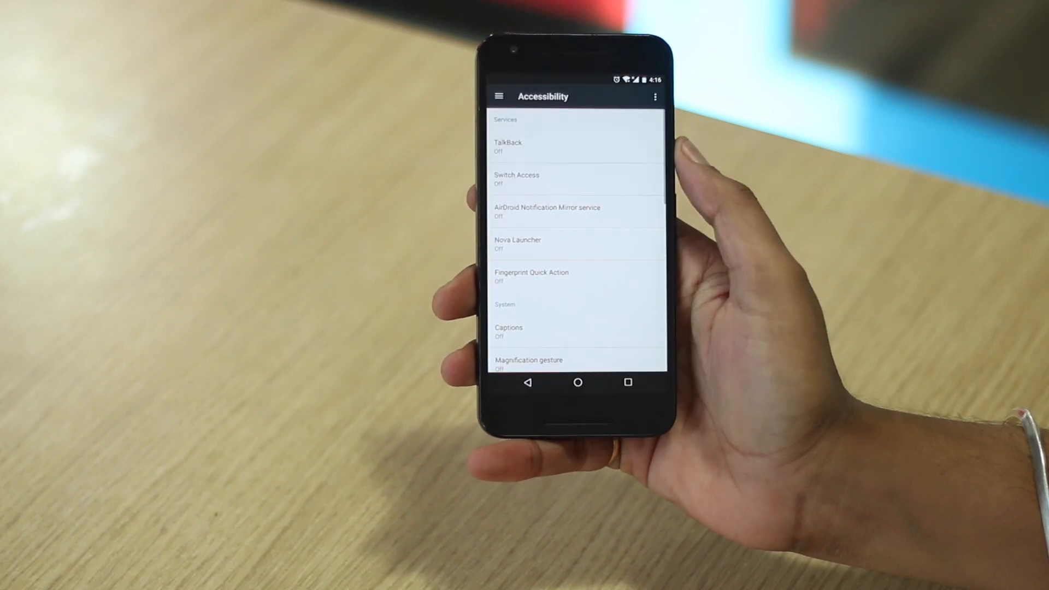
click(530, 276)
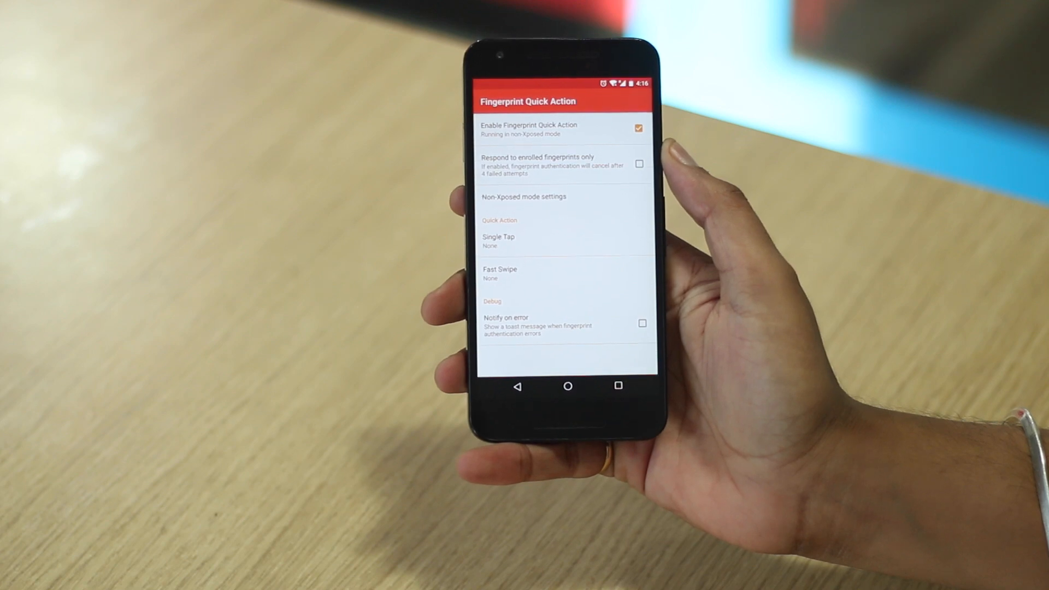
Step: Assign Expand notifications panel as the Fast Swipe quick action
click(499, 268)
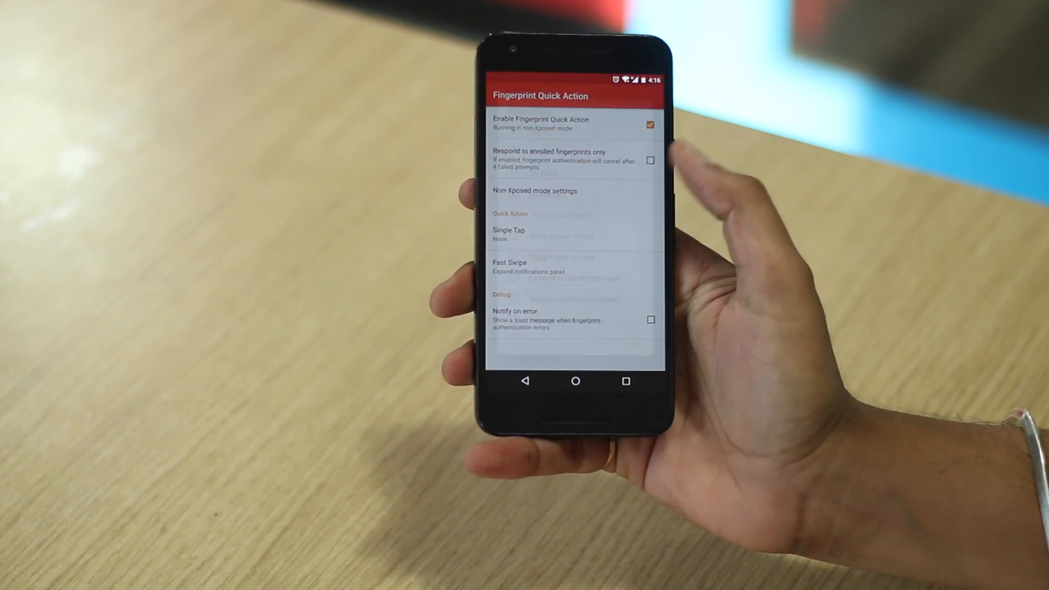
click(508, 233)
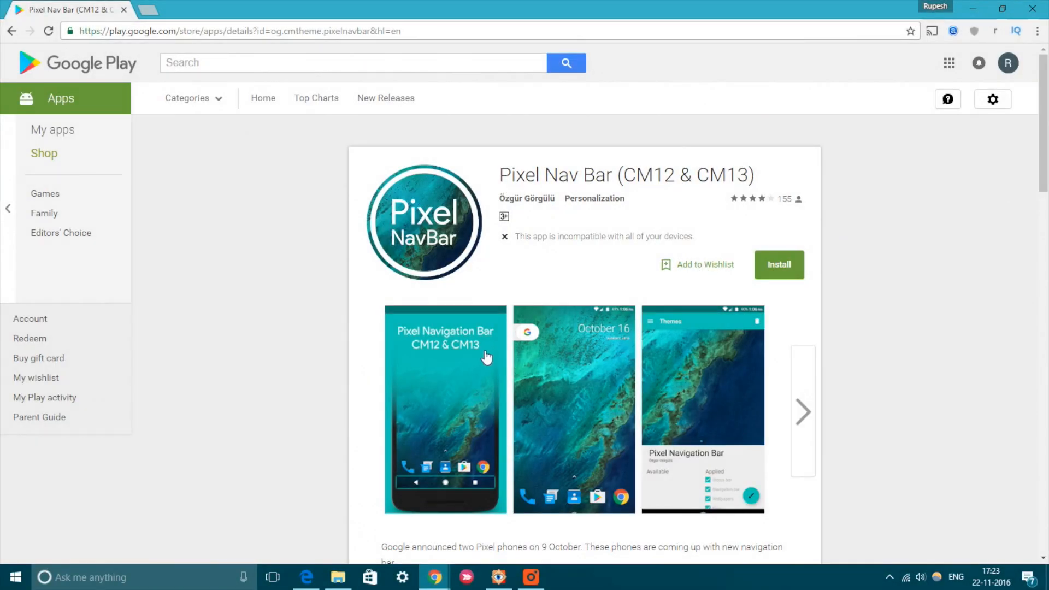
scroll(down, 3)
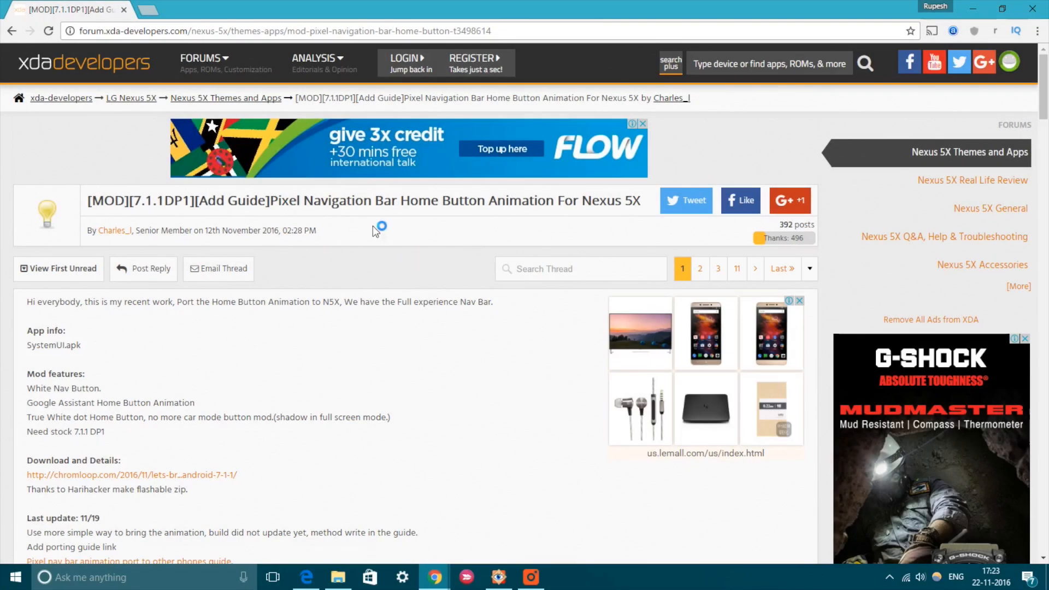
Step: View the Nexus 5X Pixel navigation bar mod thread and skim its first post
double_click(609, 201)
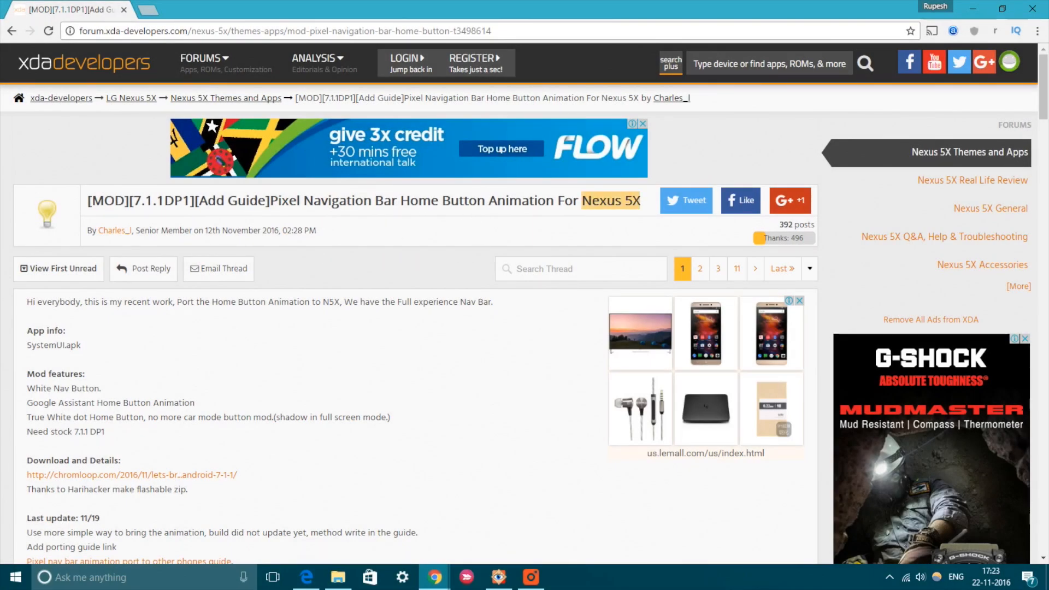
scroll(down, 3)
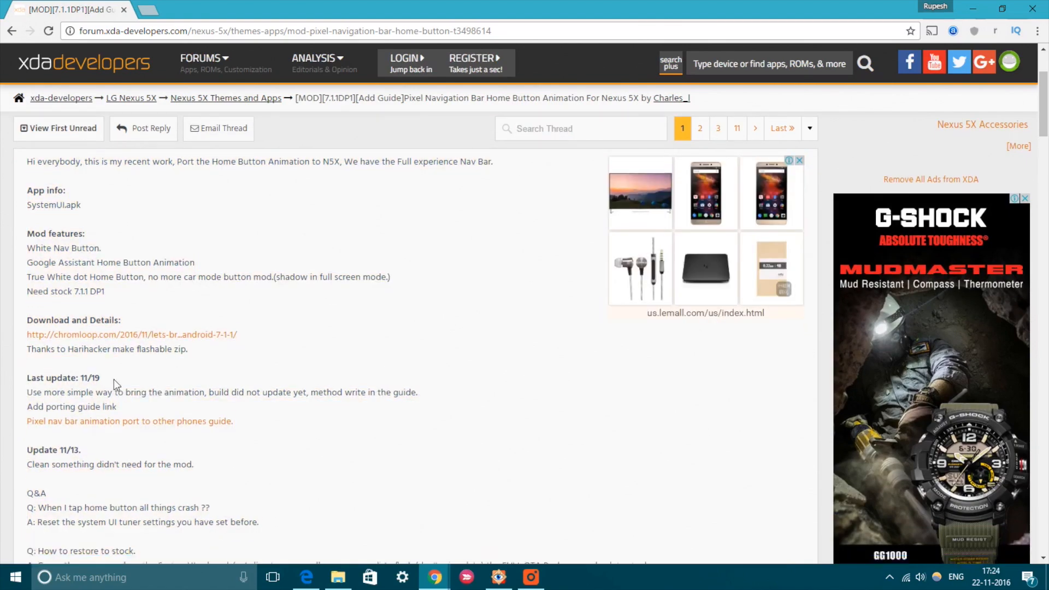
scroll(up, 3)
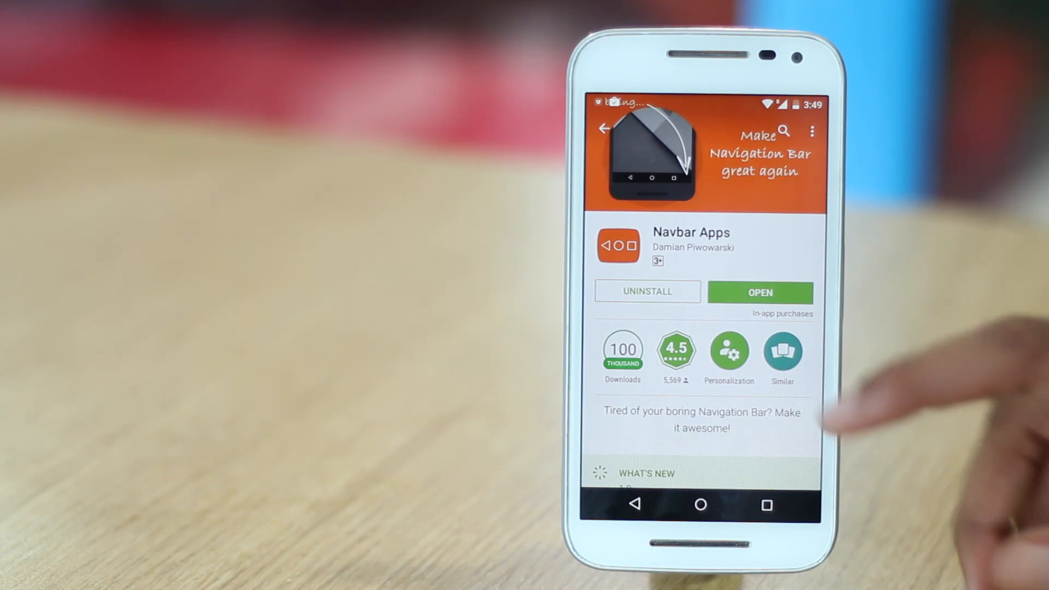
Step: Review the Navbar Apps listing's What's New section, then select the home button circle layer in Photoshop
scroll(down, 3)
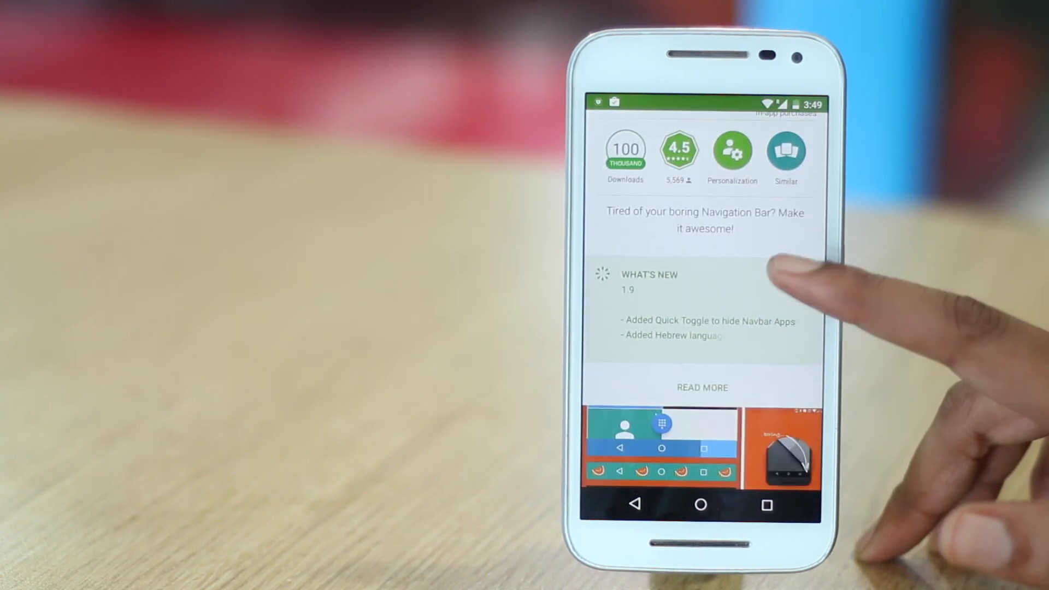
click(701, 387)
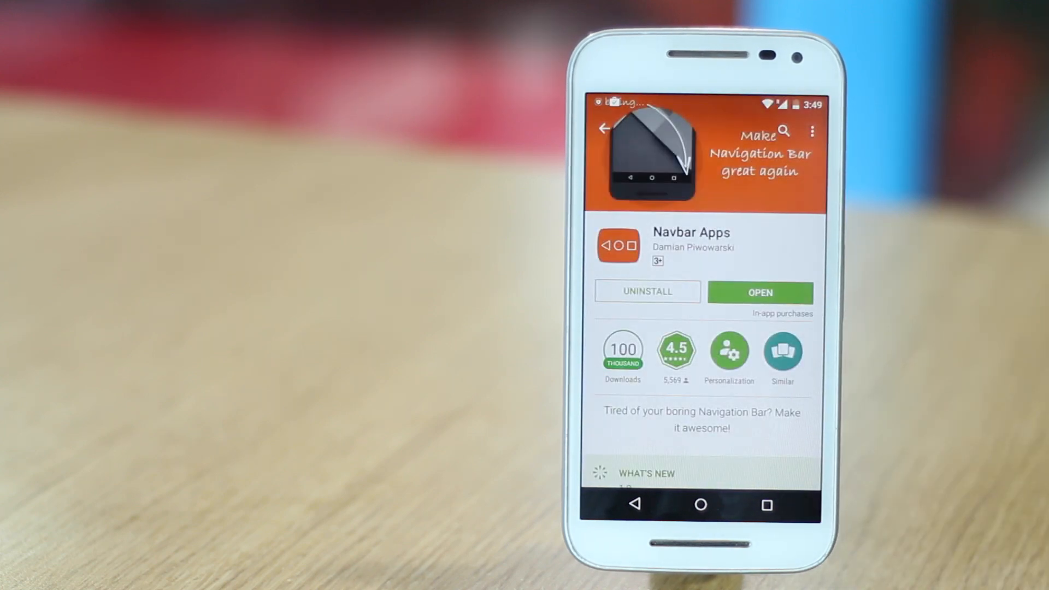
click(759, 293)
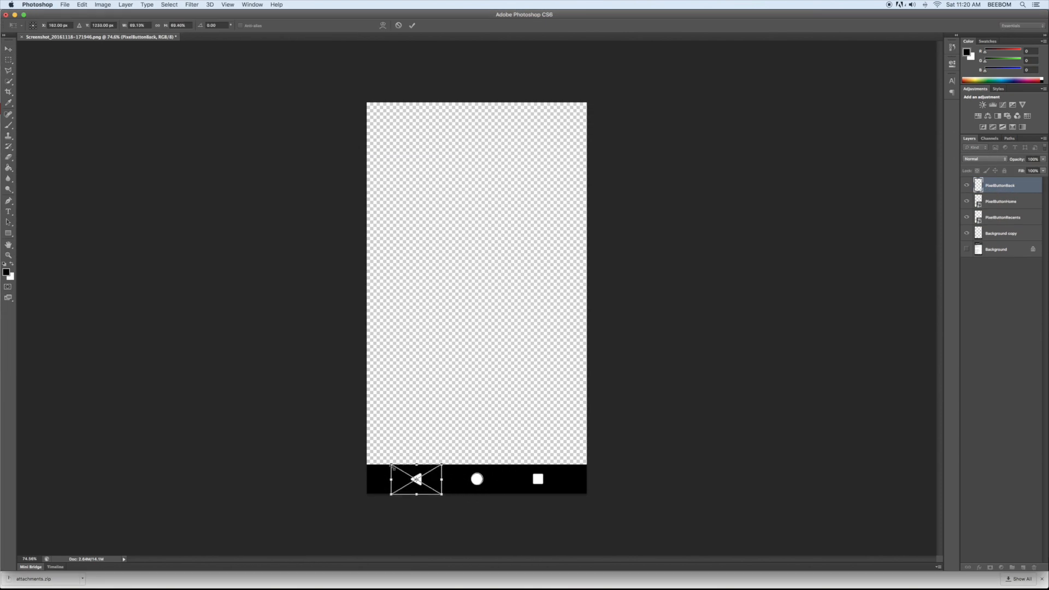
click(1000, 201)
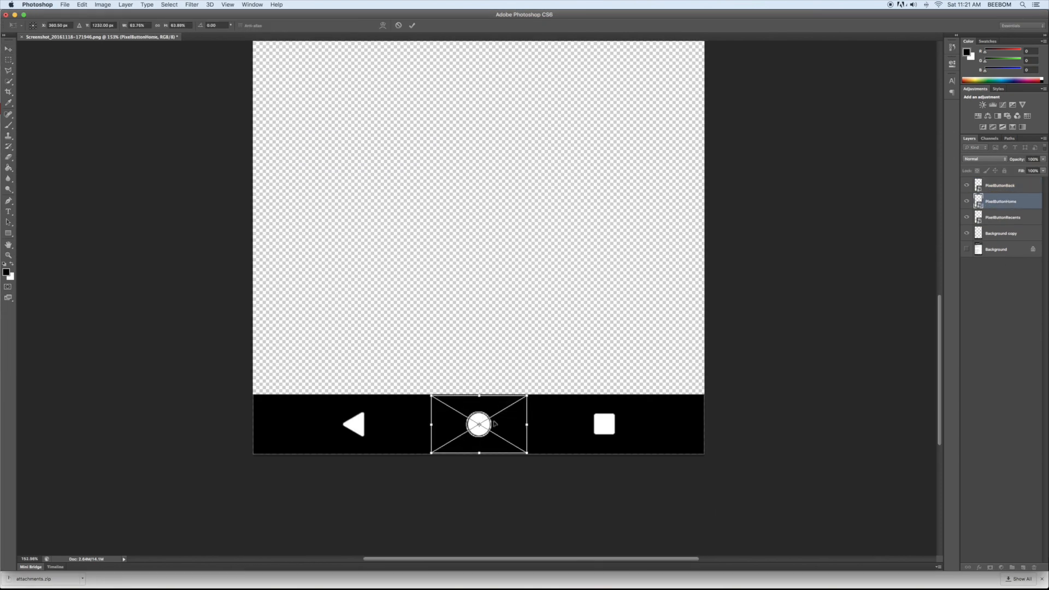